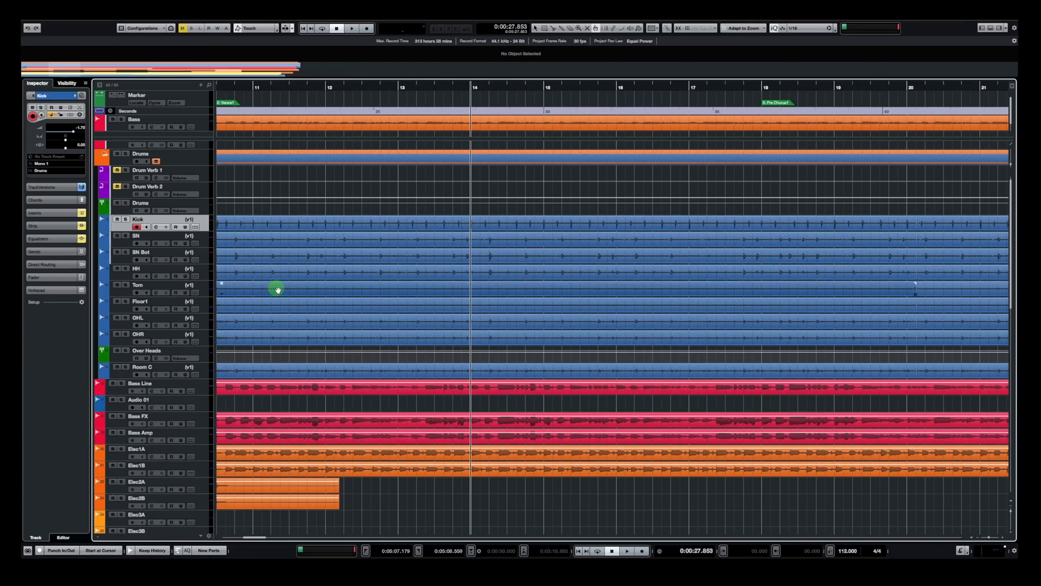
Step: Listen to the verse drums, then replay from just before bar 17 and stop there
left_click(352, 28)
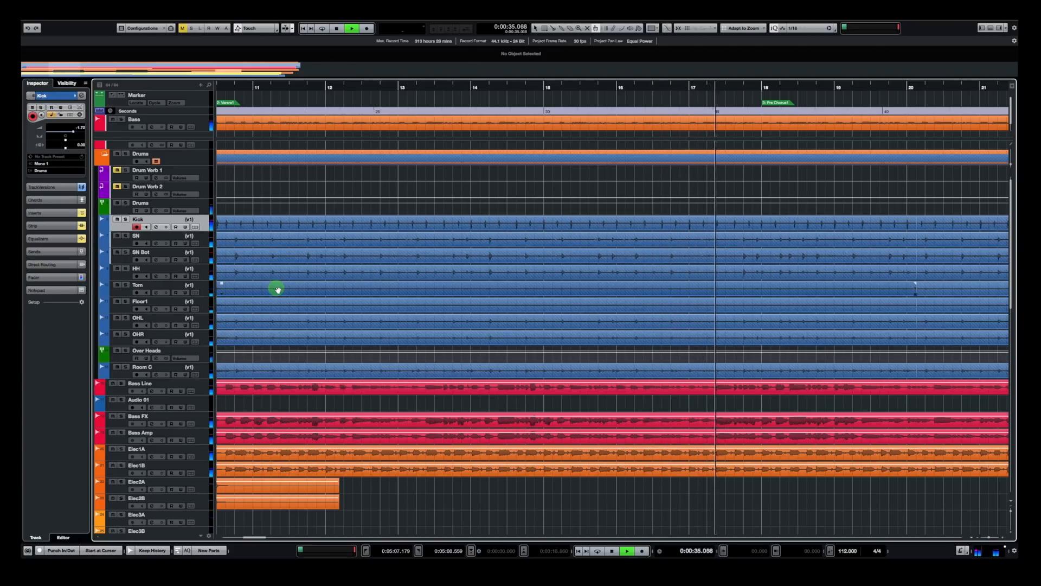
left_click(336, 28)
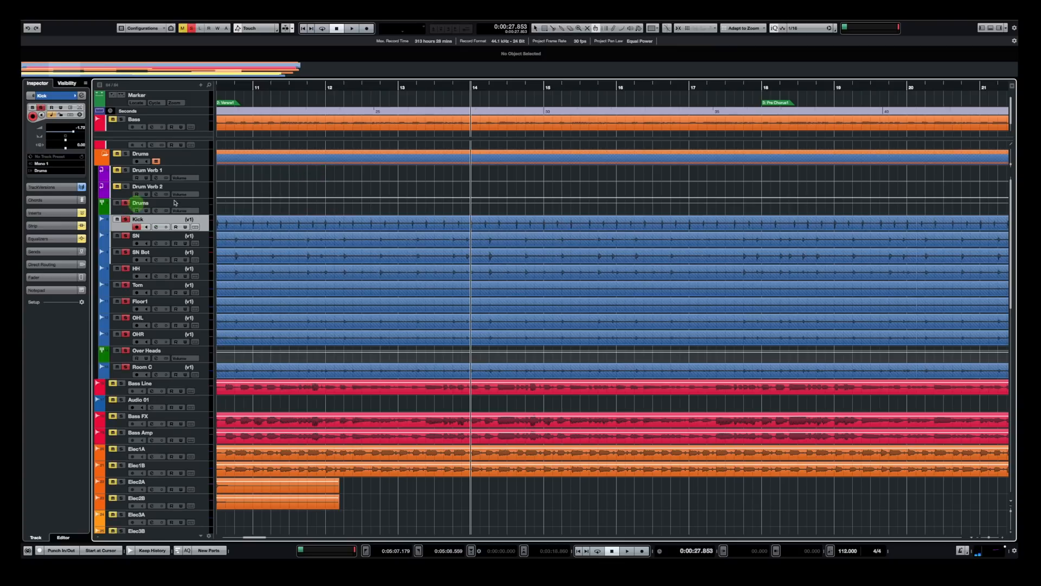
left_click(673, 85)
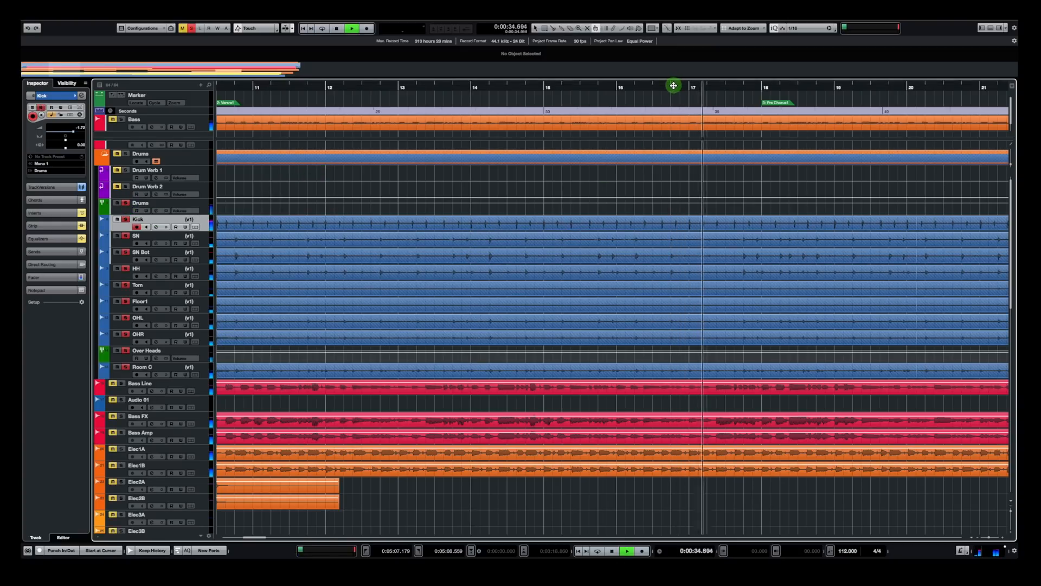
left_click(336, 28)
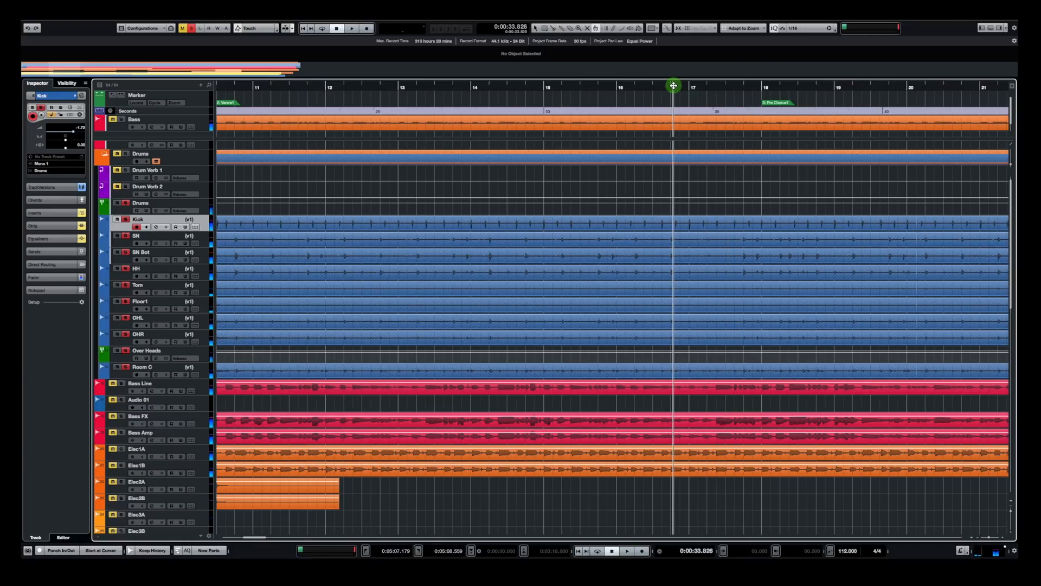